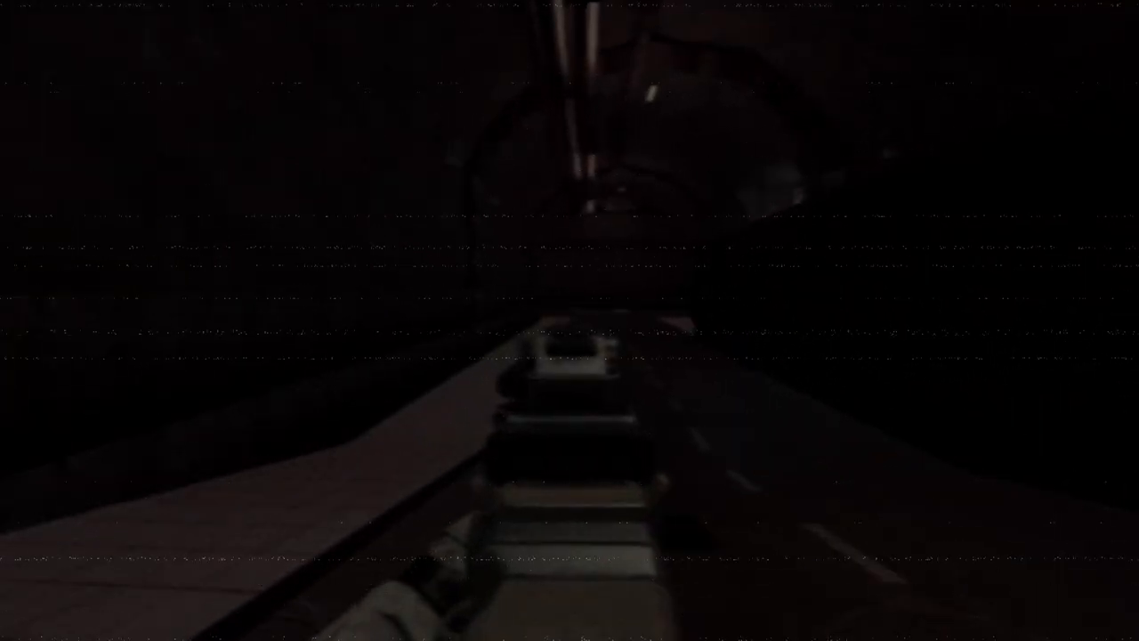
pyautogui.moveTo(570, 321)
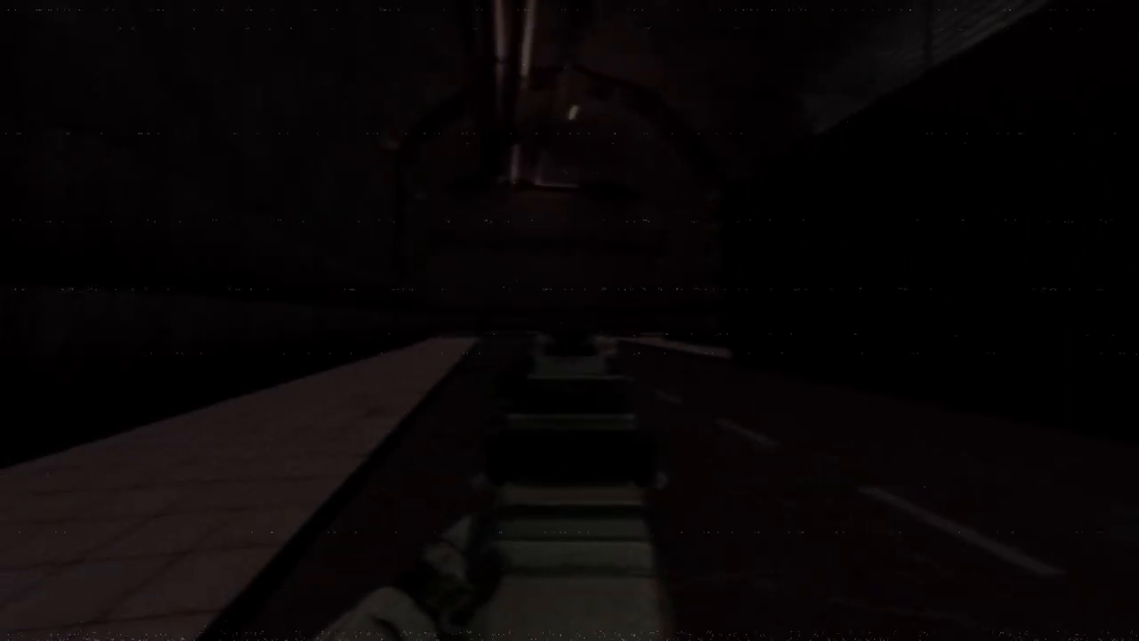
pyautogui.moveTo(570, 320)
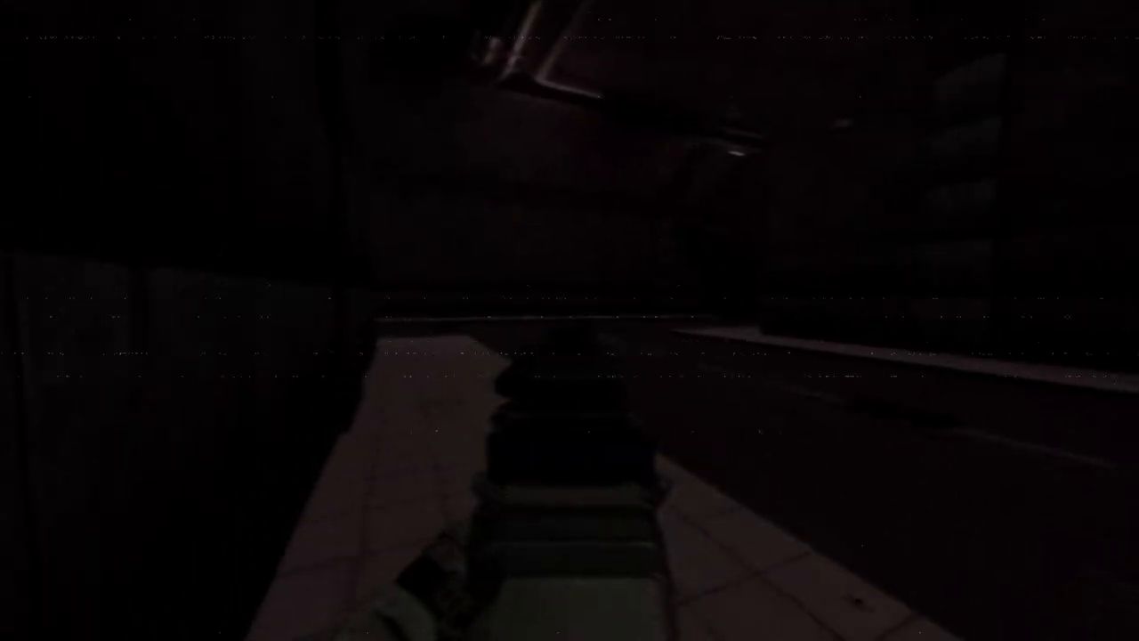
pyautogui.moveTo(570, 321)
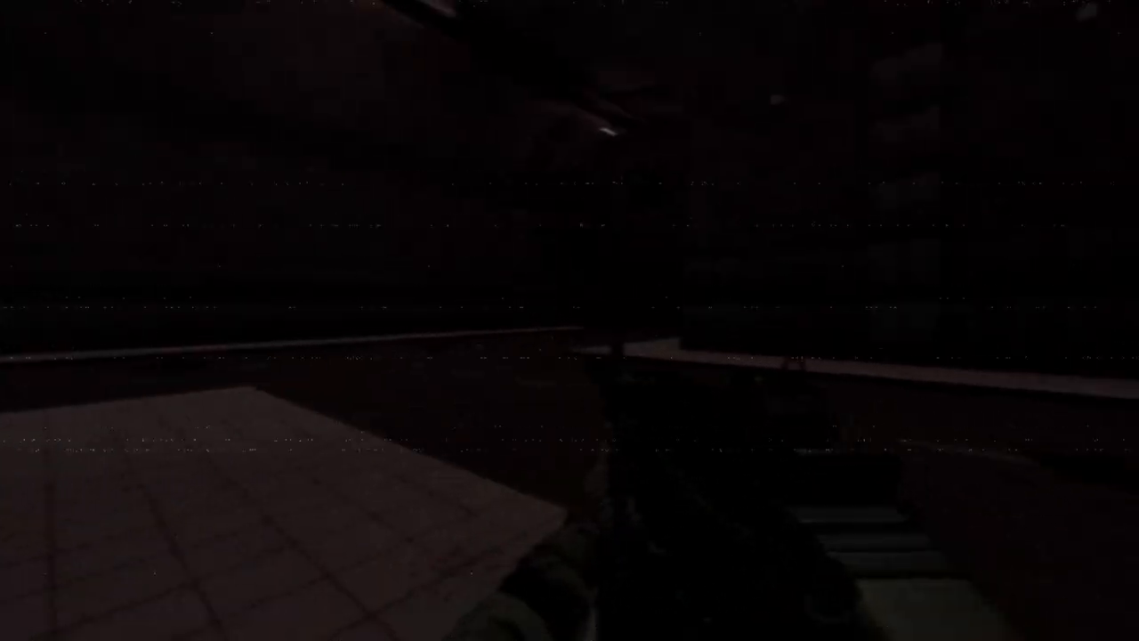